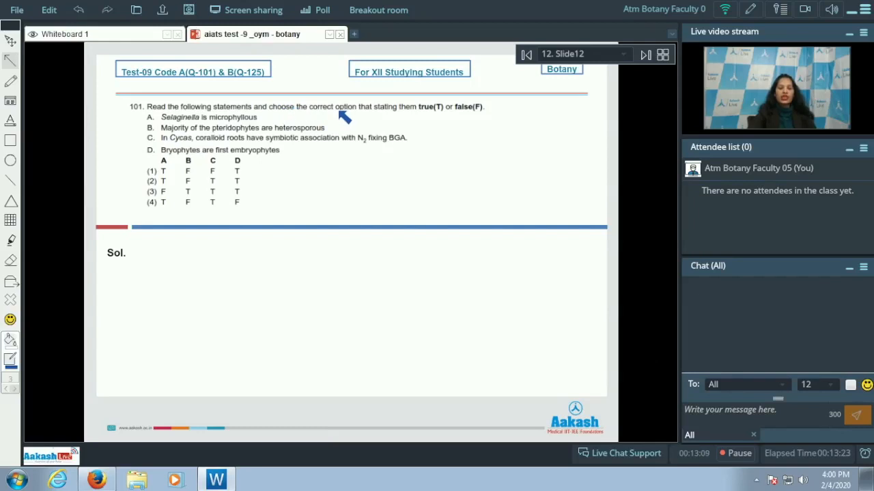
mouse_move(478, 124)
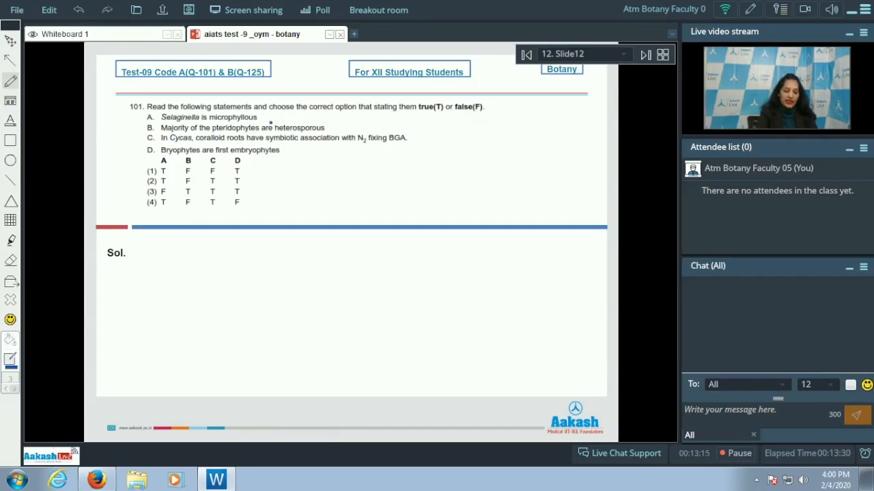
- Tick statement A, circle 'heterosporous' corrected to Homo, and mark B false with C, D true
drag(264, 121, 278, 112)
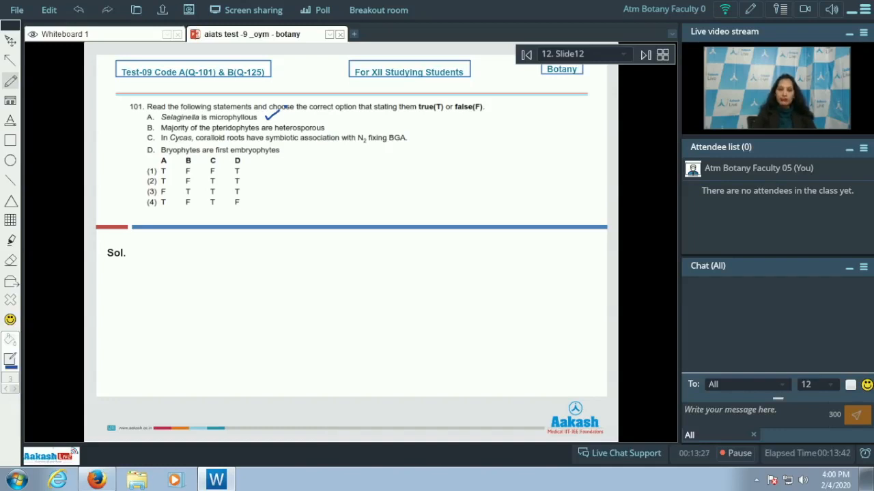
drag(273, 126, 328, 125)
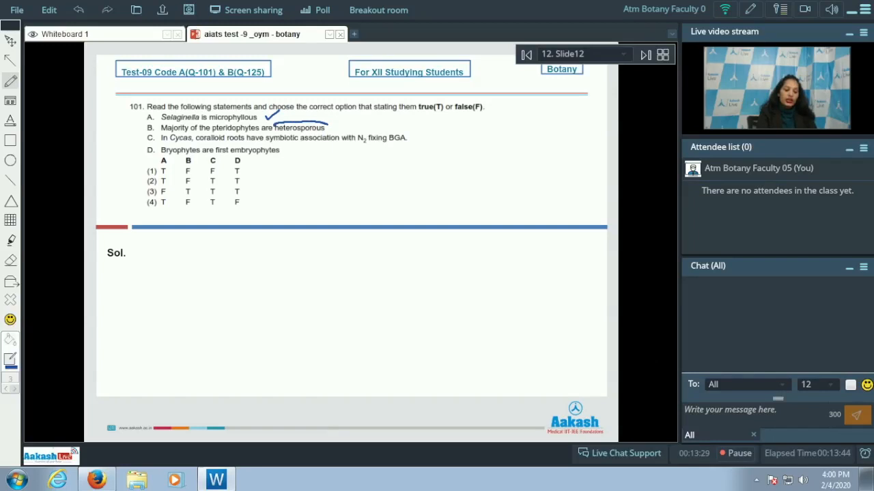
drag(273, 133, 328, 123)
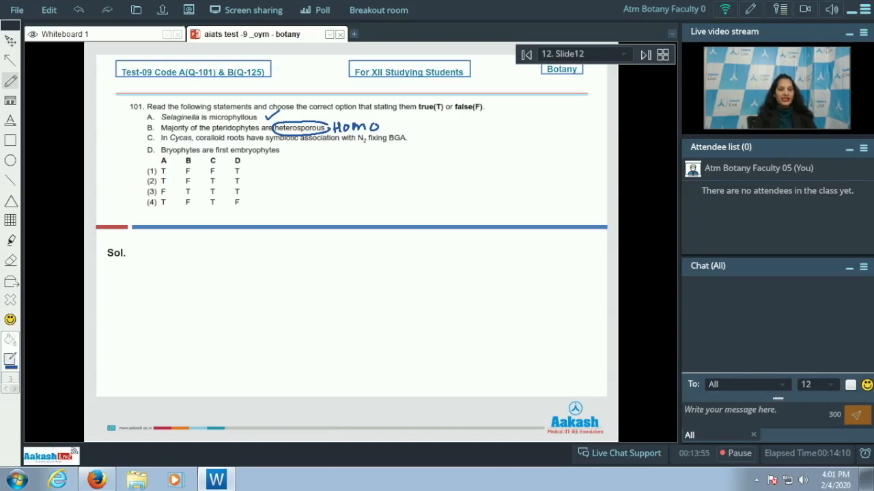
drag(413, 143, 426, 137)
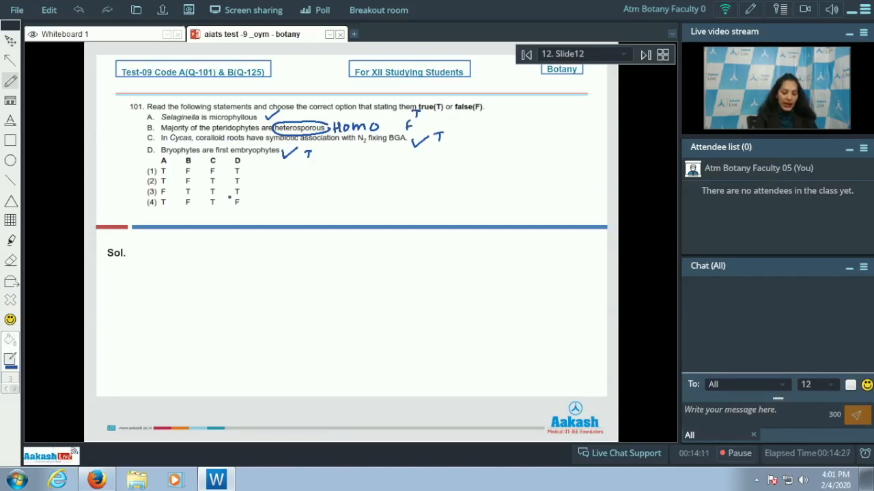
- Tick option (2) and write Ans (2) for question 101
drag(116, 197, 175, 171)
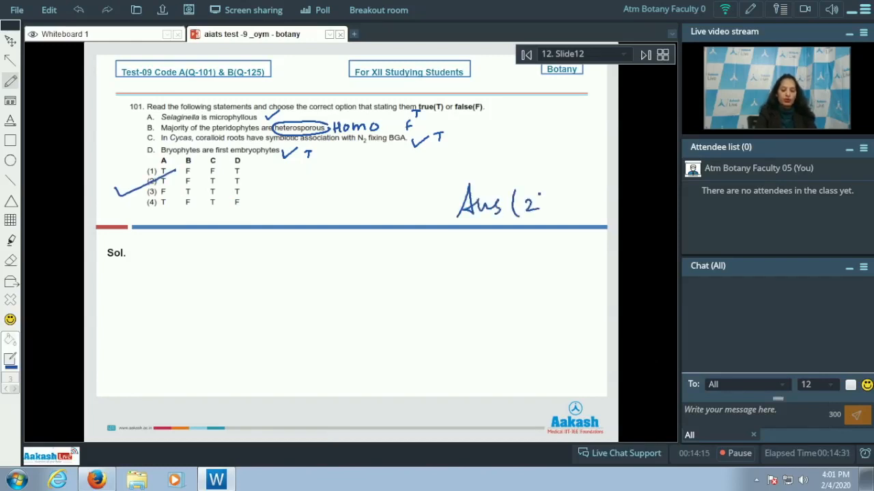
click(645, 55)
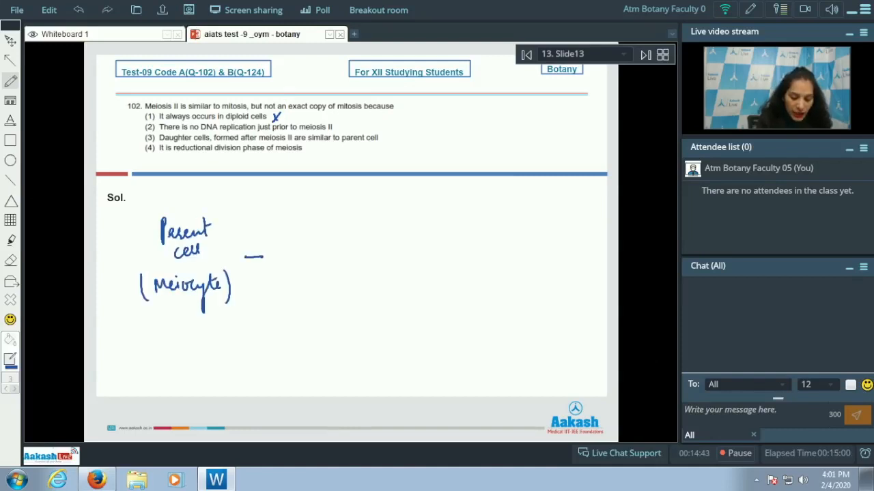
- Draw meiocyte through meiosis I and II to two then four haploid cells
drag(262, 258, 352, 251)
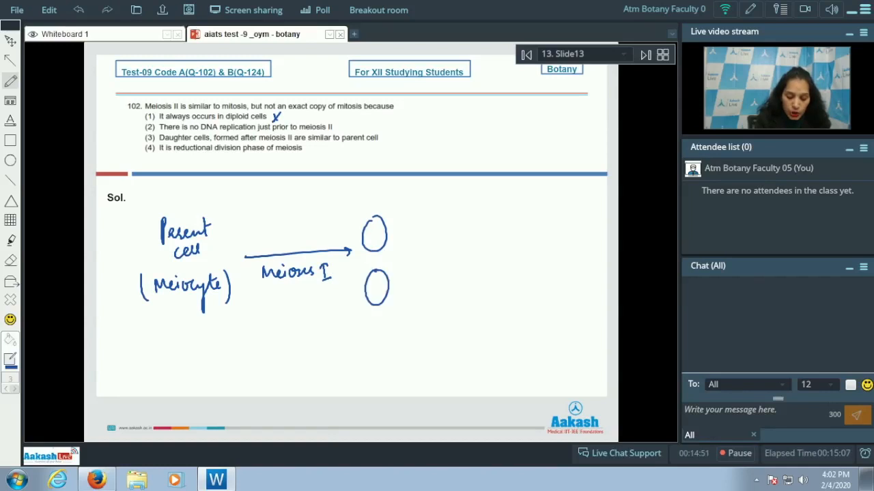
drag(353, 334, 407, 348)
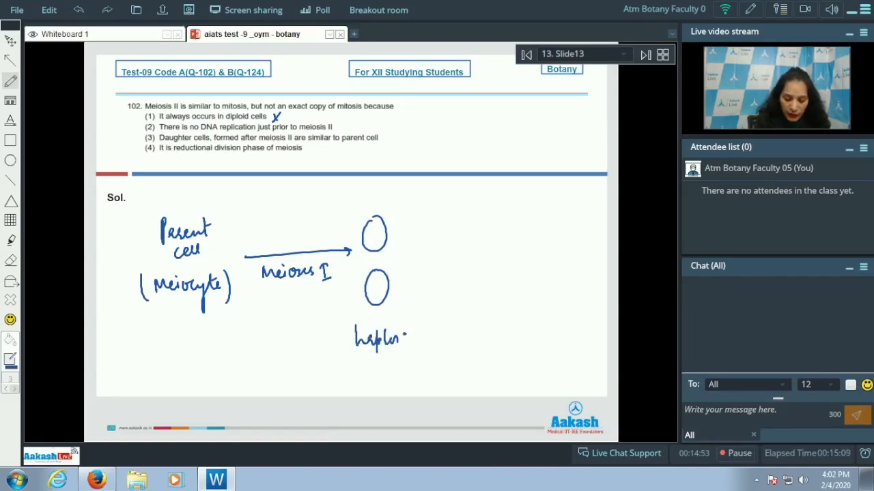
drag(412, 271, 478, 268)
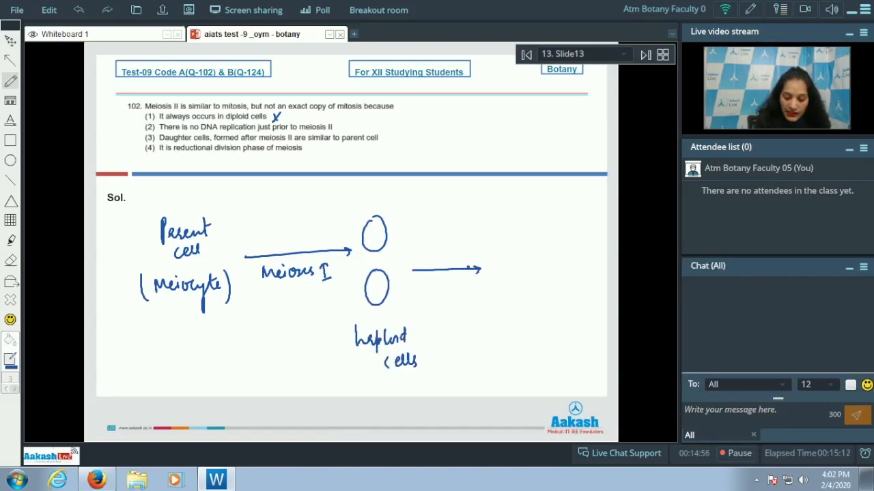
click(466, 290)
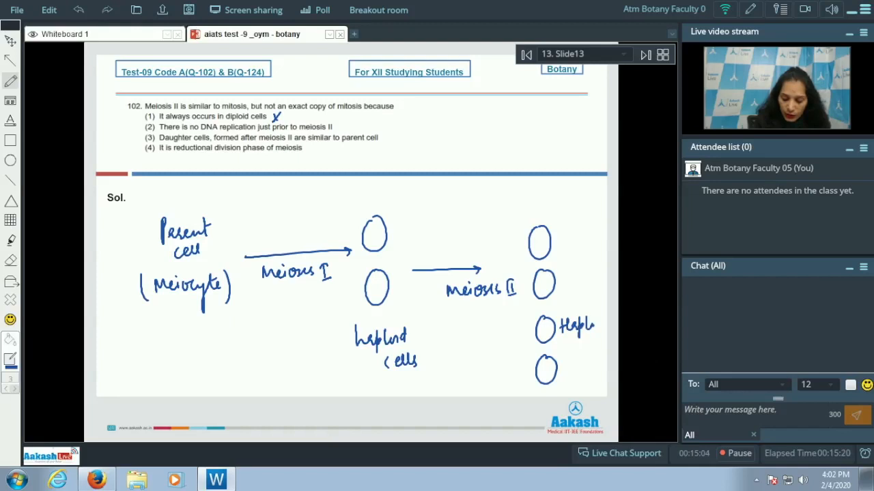
click(587, 334)
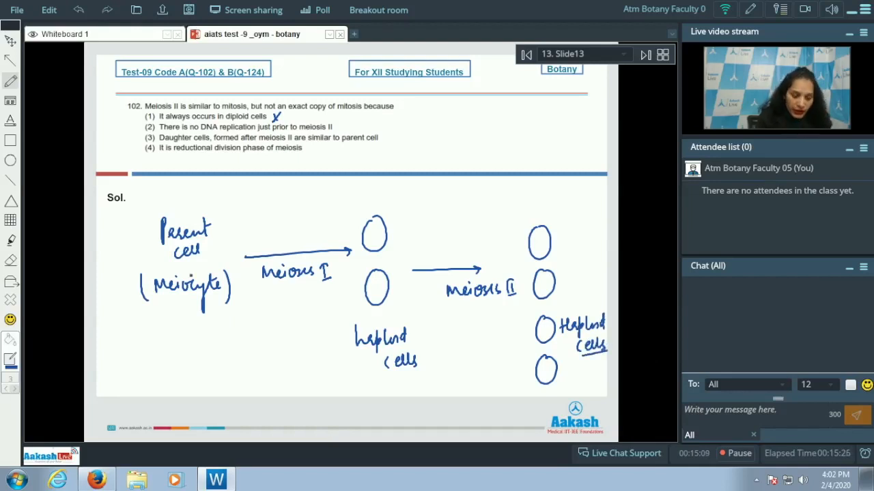
- Label Interphase beside the parent cell and Interkinesis between the divisions in pink
drag(107, 243, 125, 221)
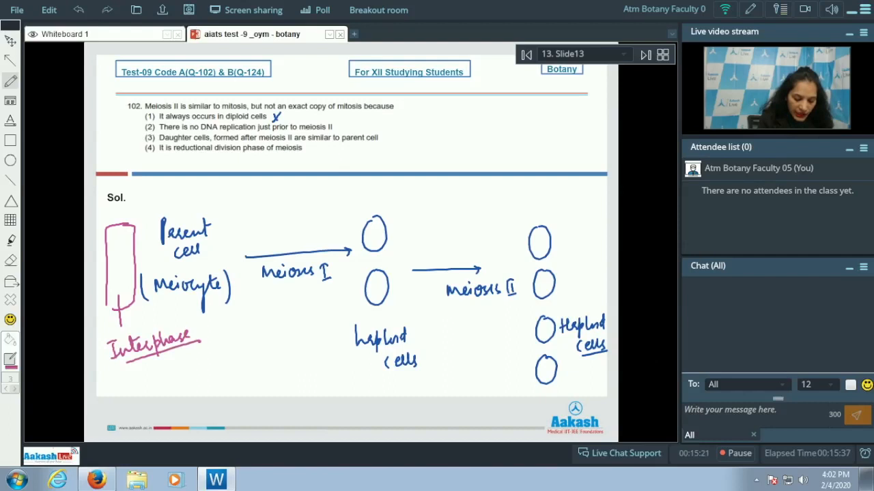
drag(394, 235, 417, 289)
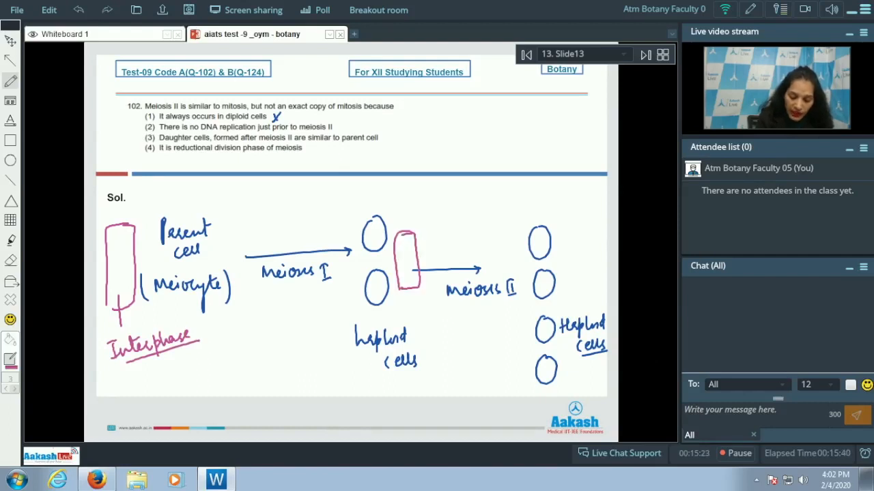
drag(410, 287, 439, 348)
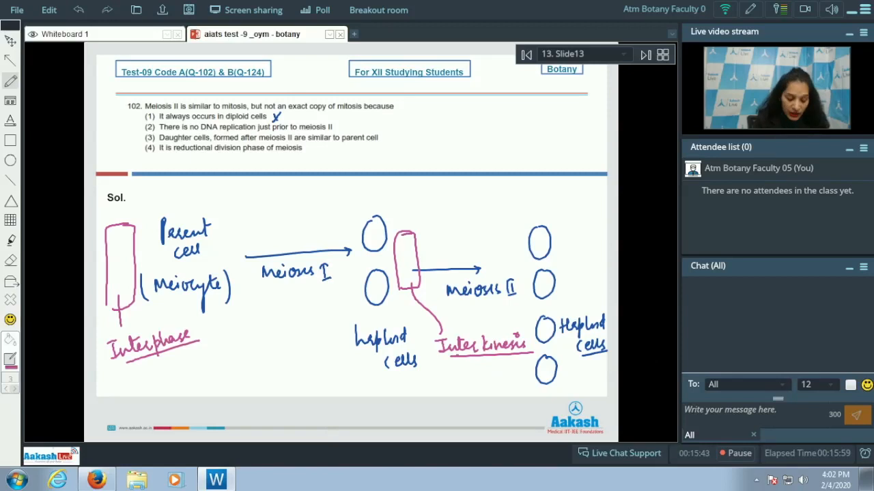
click(11, 360)
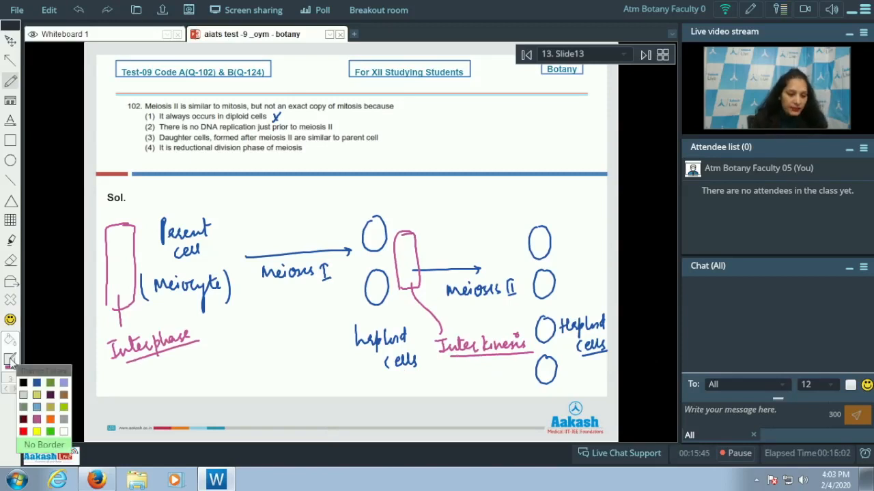
- Note 'No DNA replication' under interkinesis, cross options (3) and (4), write Ans (2), move to question 103
text(No DNA)
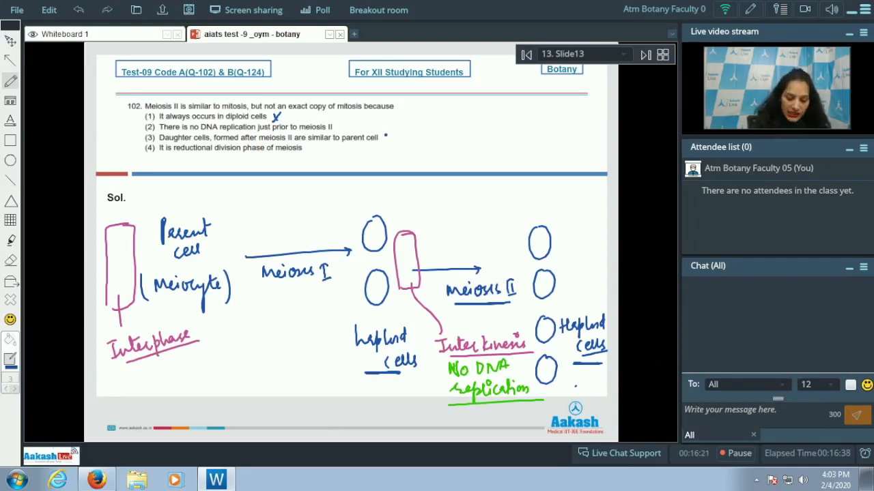
click(388, 137)
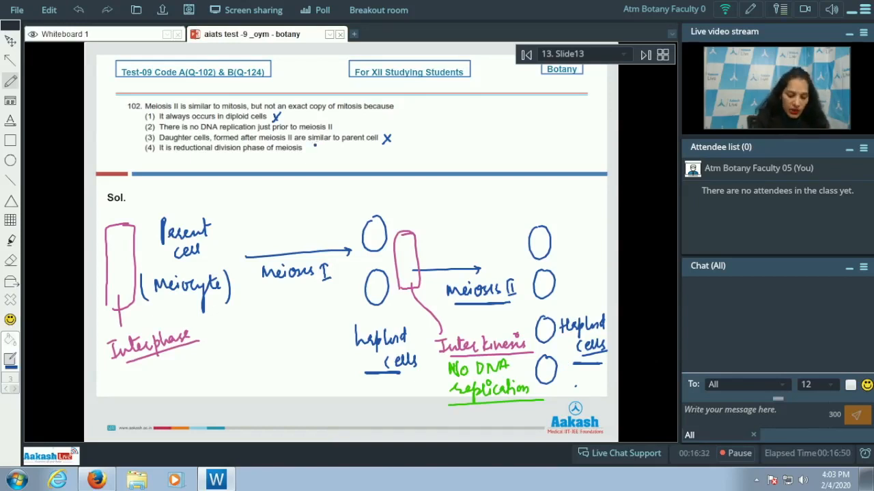
click(314, 150)
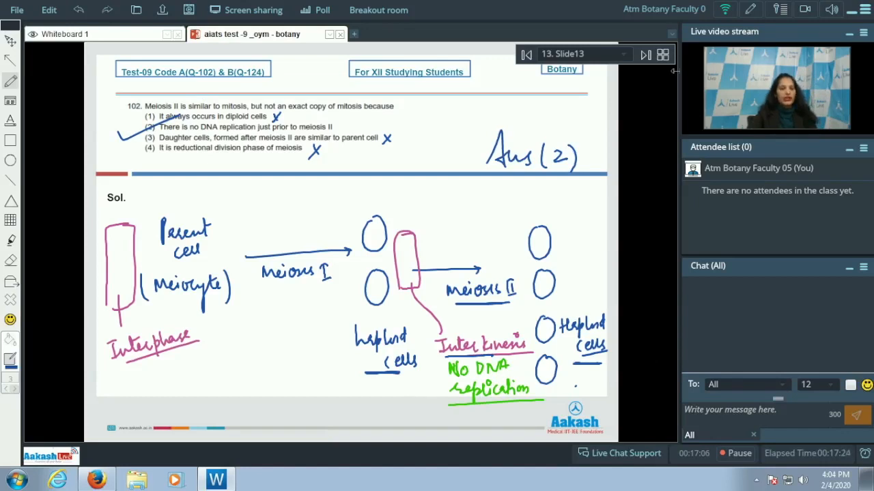
click(644, 55)
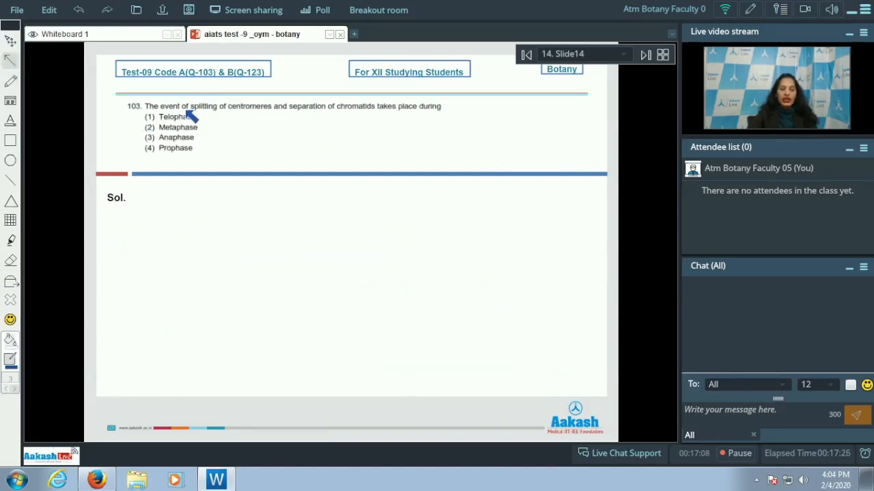
mouse_move(327, 112)
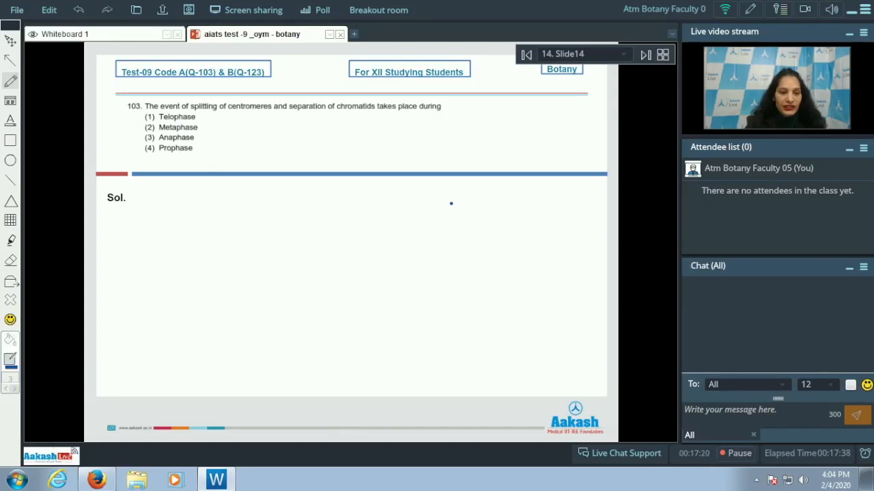
- Tick and underline Anaphase, write Ans (3), and move to question 104
drag(156, 142, 191, 142)
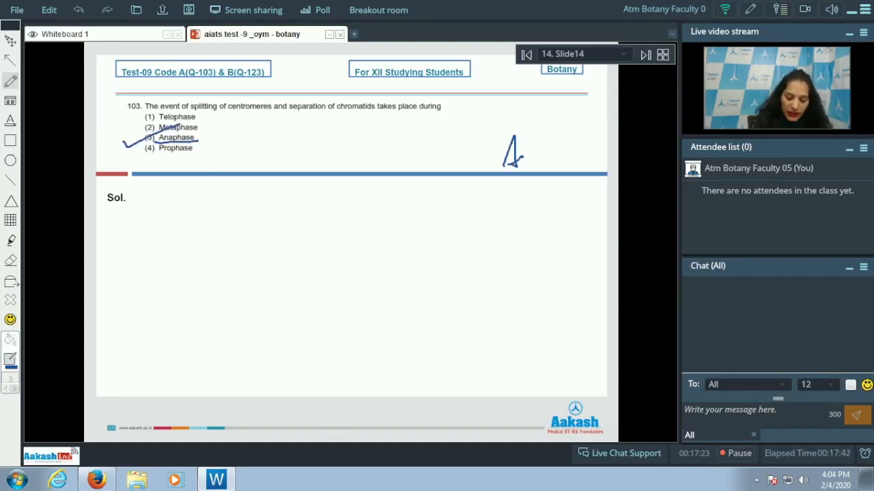
drag(502, 157, 585, 167)
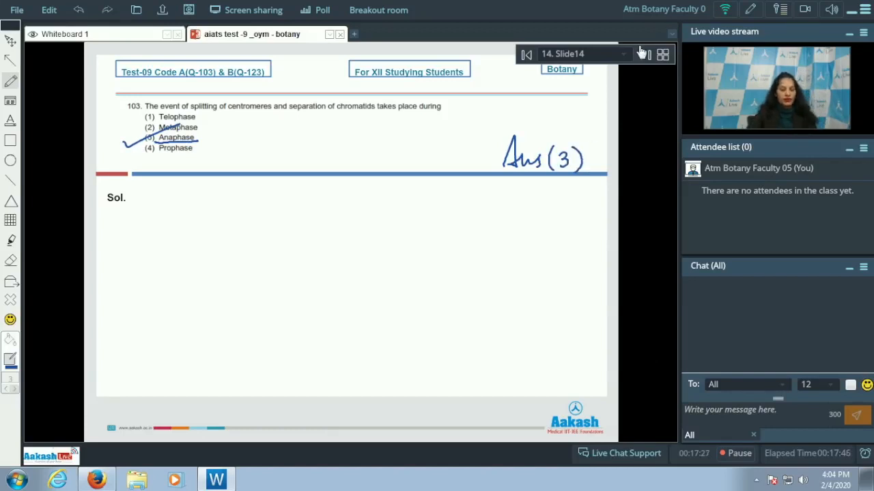
click(642, 55)
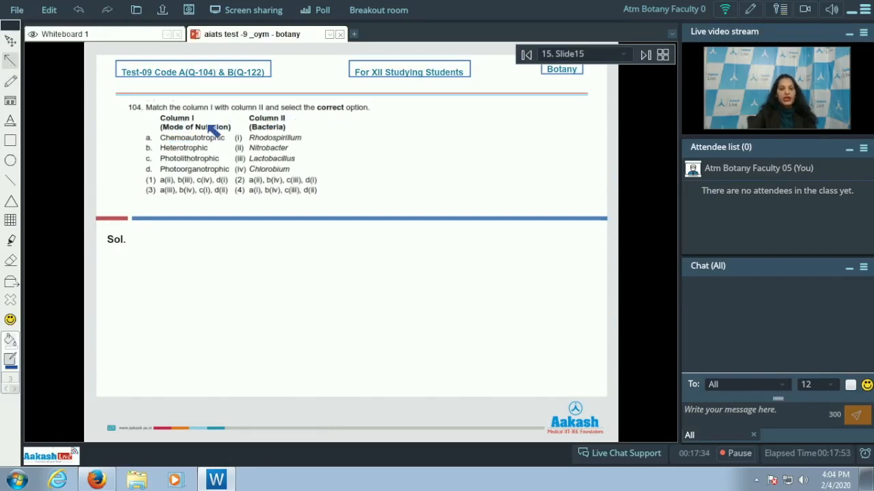
mouse_move(230, 153)
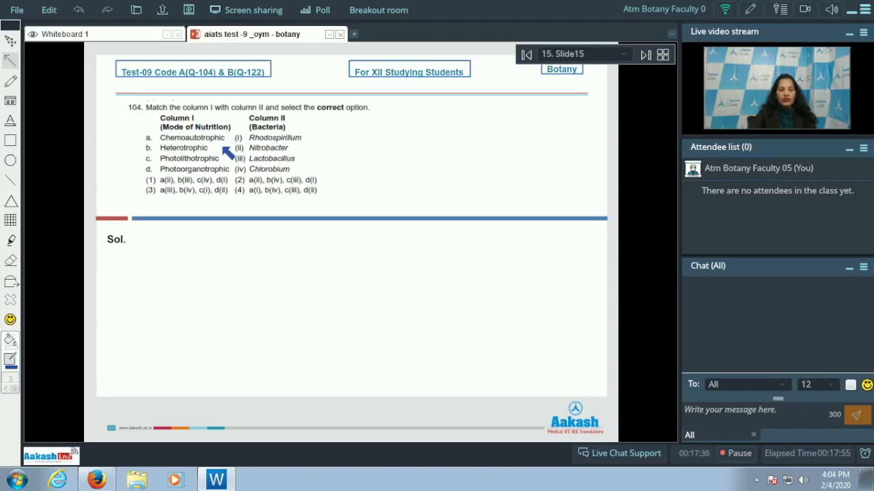
mouse_move(280, 176)
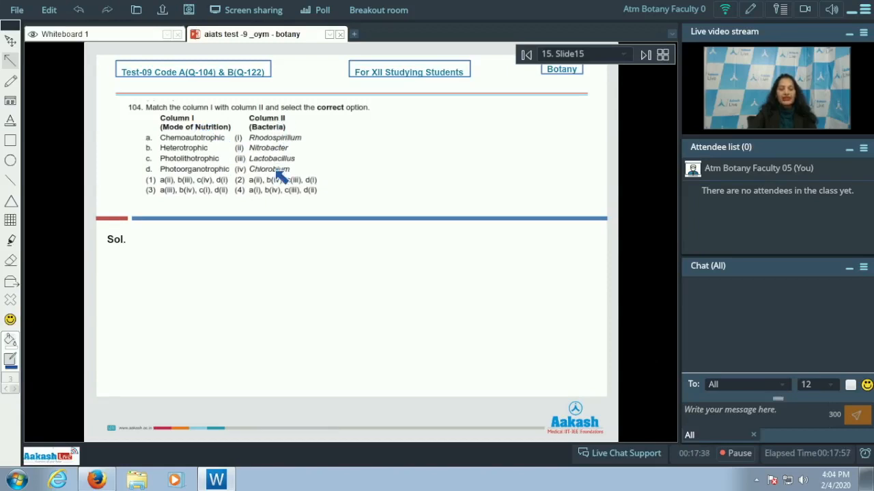
mouse_move(449, 153)
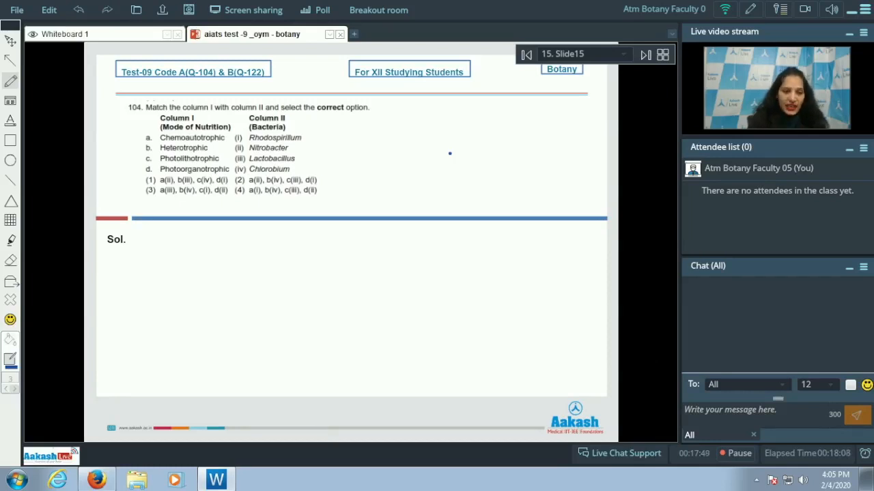
- Cross-mark the column matches, tick option (1), write Ans (1), and move to question 105
drag(225, 143, 243, 138)
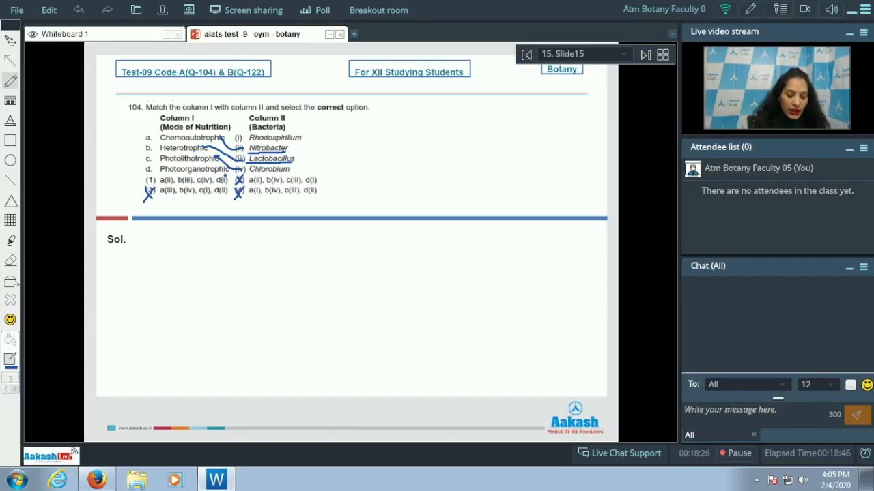
drag(235, 139, 225, 177)
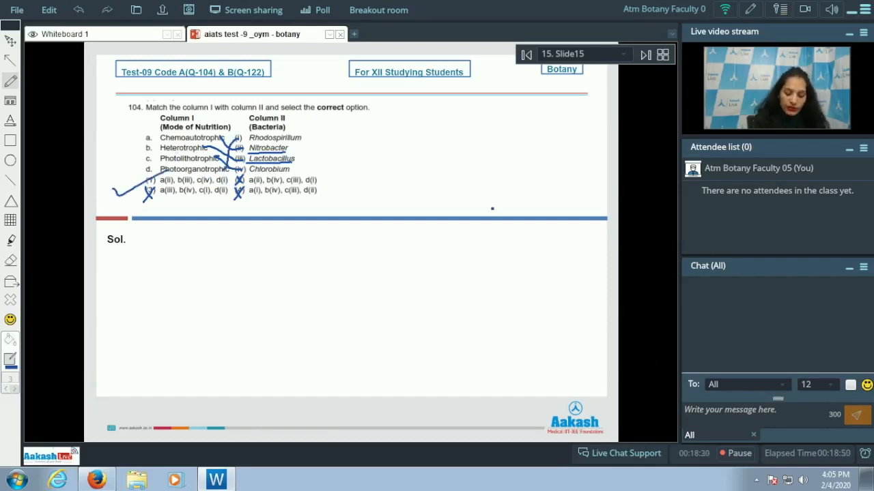
drag(492, 185, 573, 212)
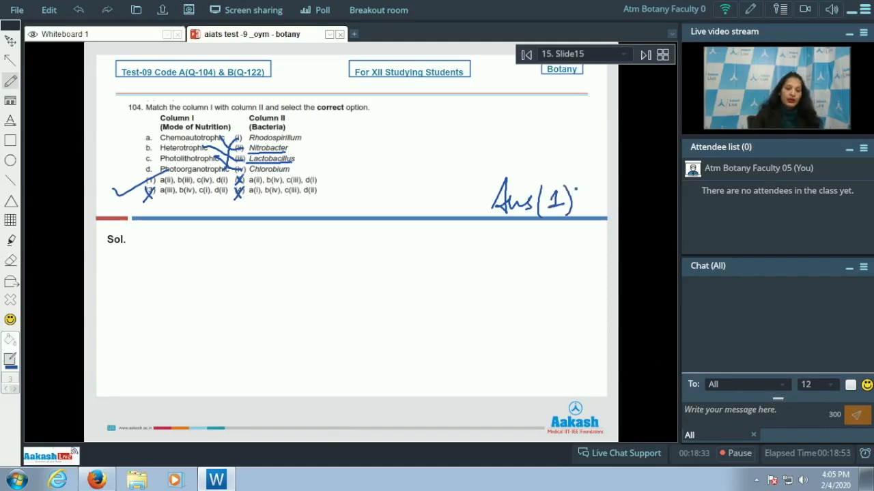
click(644, 54)
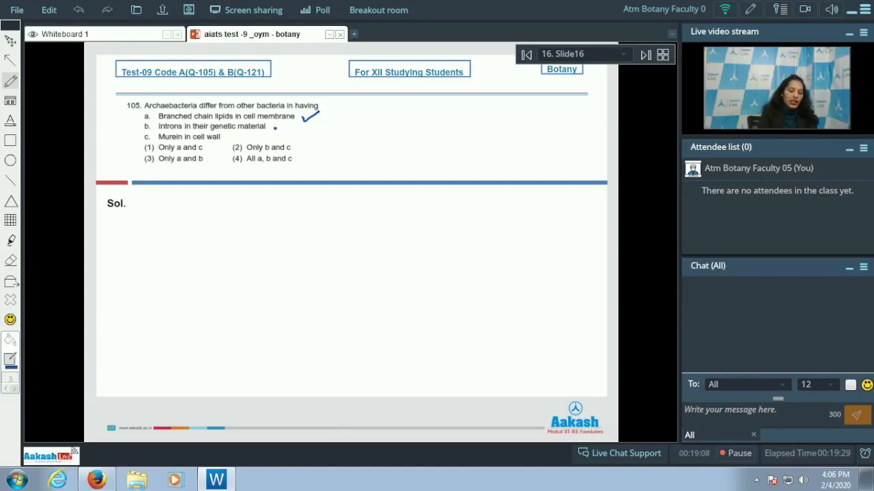
- Tick statement b as true and circle 'Murein' in statement c
drag(273, 128, 285, 123)
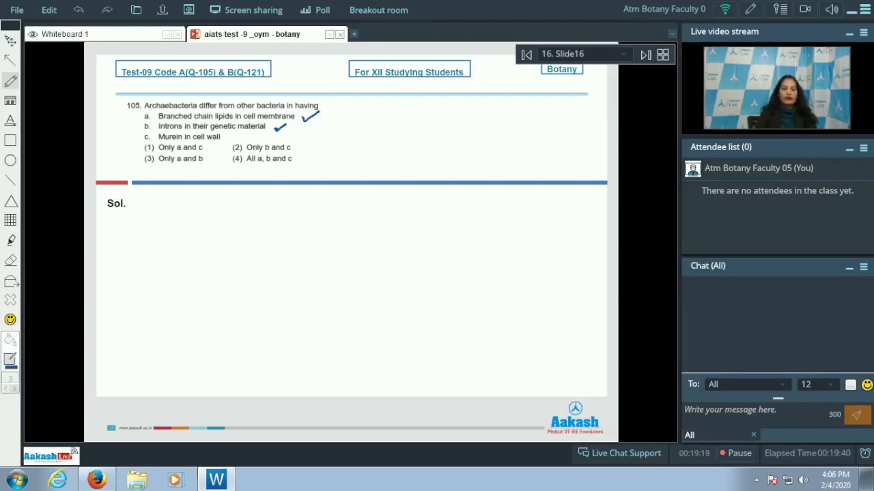
drag(157, 136, 181, 145)
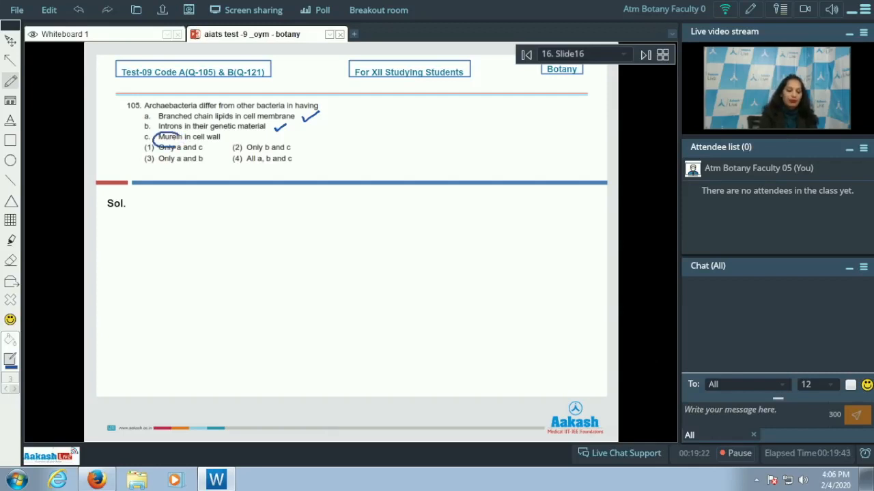